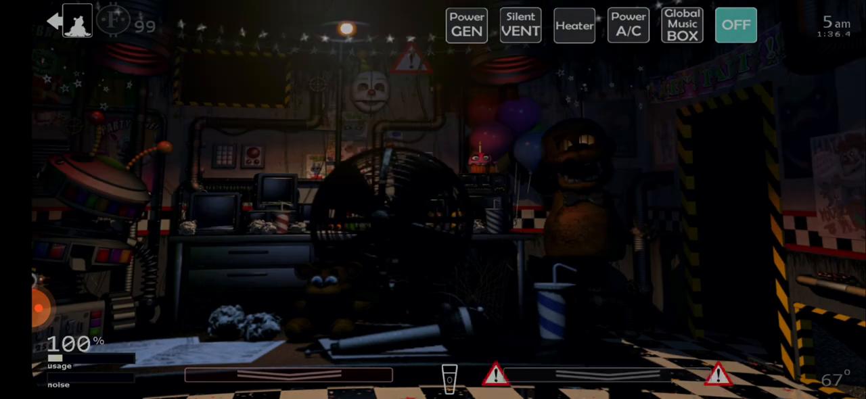
Flip up the monitor to show the CAM SYSTEM camera map.
left_click(450, 385)
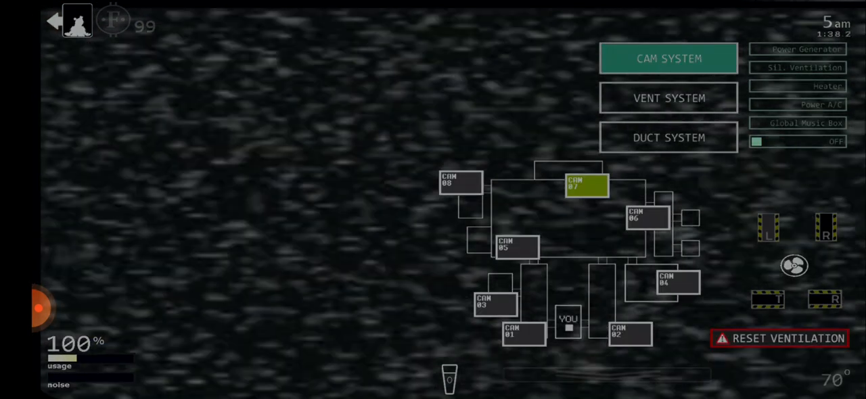